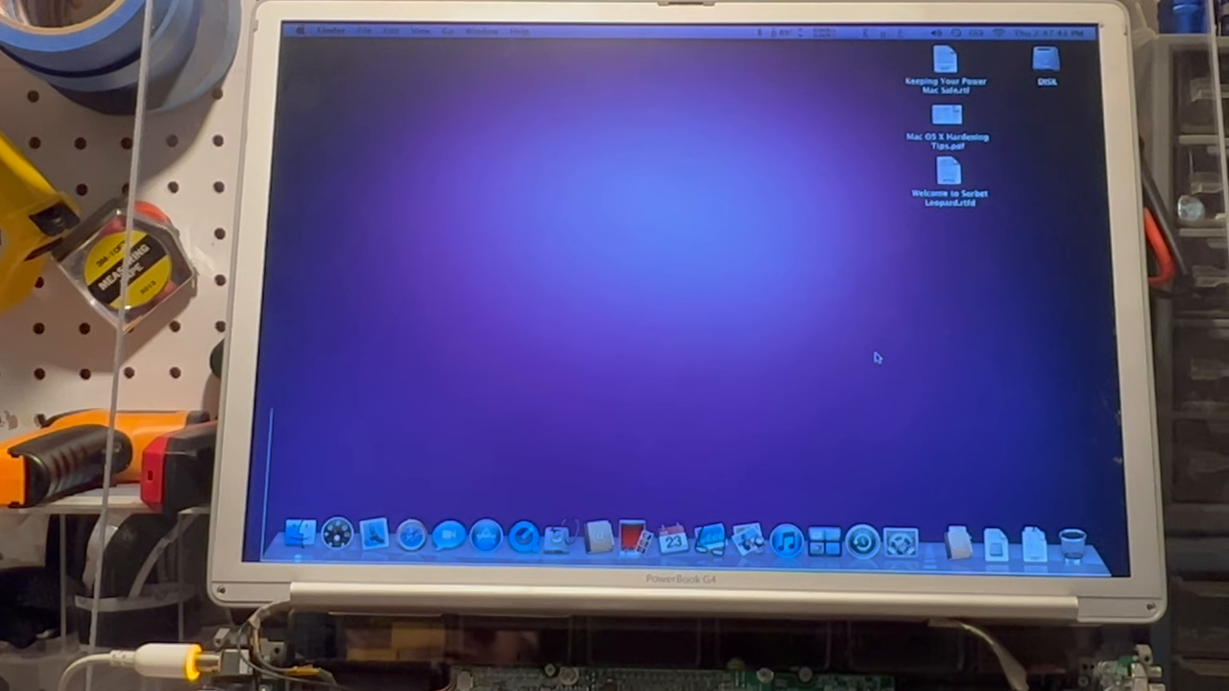
mouse_move(520, 475)
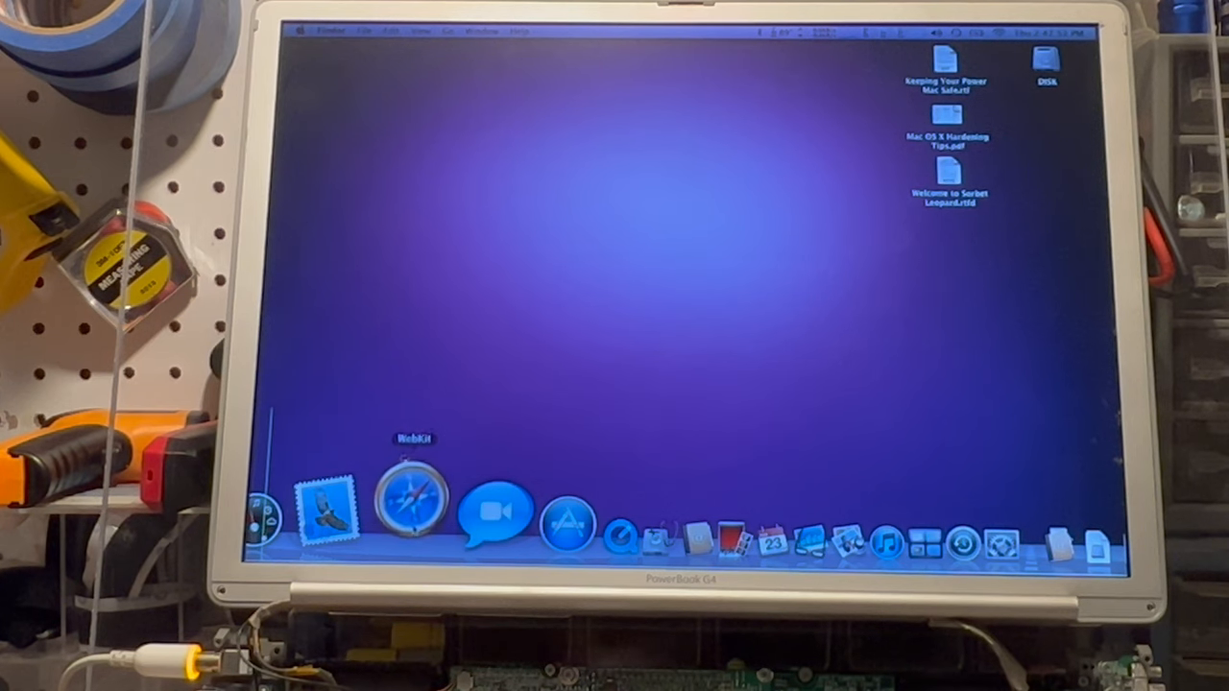
Step: Launch Safari from the Dock and let the YouTube home page load
click(410, 518)
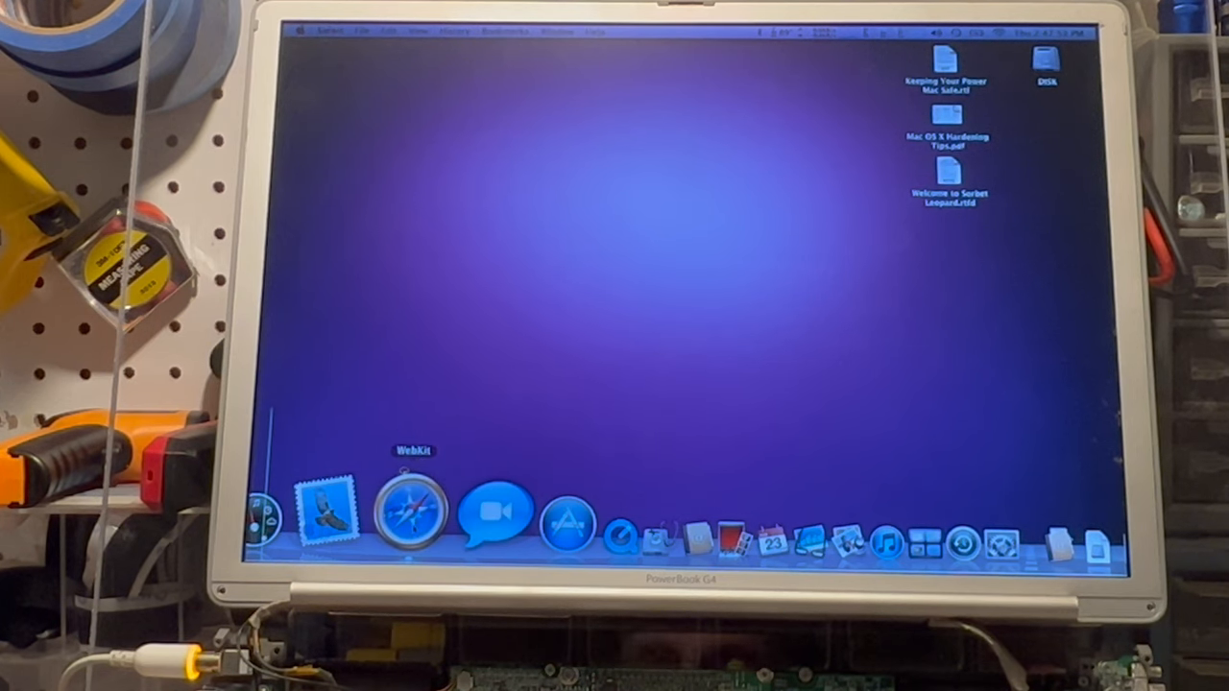
click(411, 518)
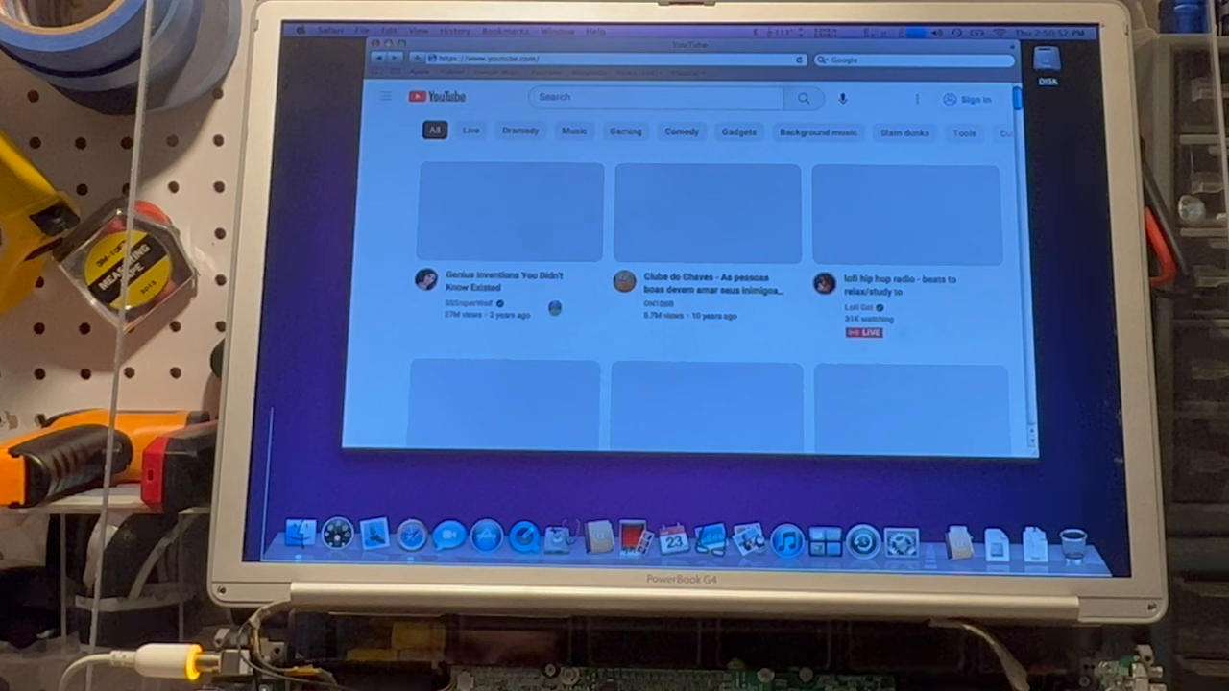
Step: Search YouTube for 'daves vintage apple tech'
click(385, 96)
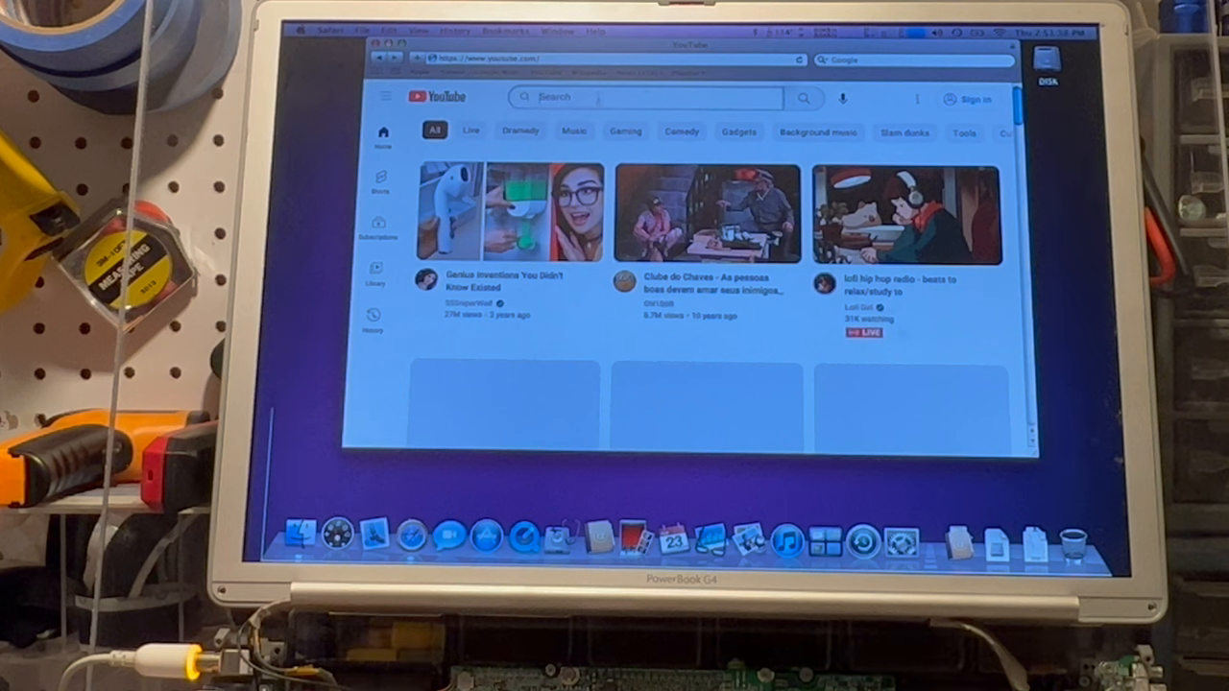
text(daves vintage apple tec)
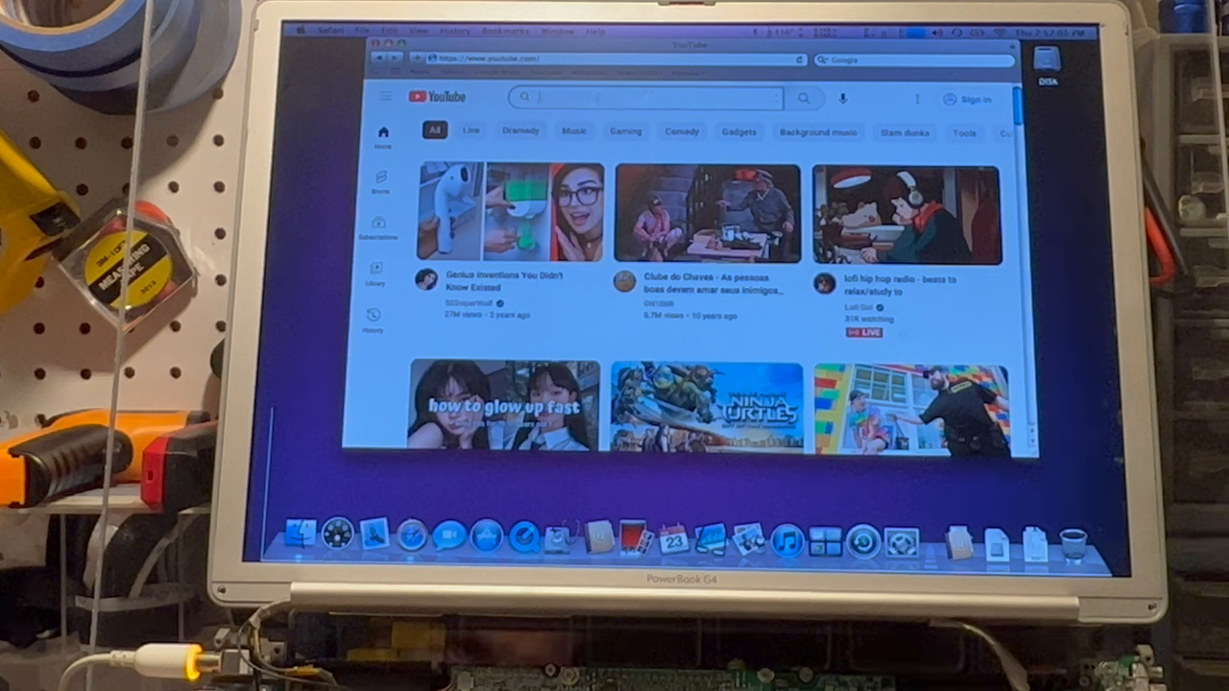
text(daves)
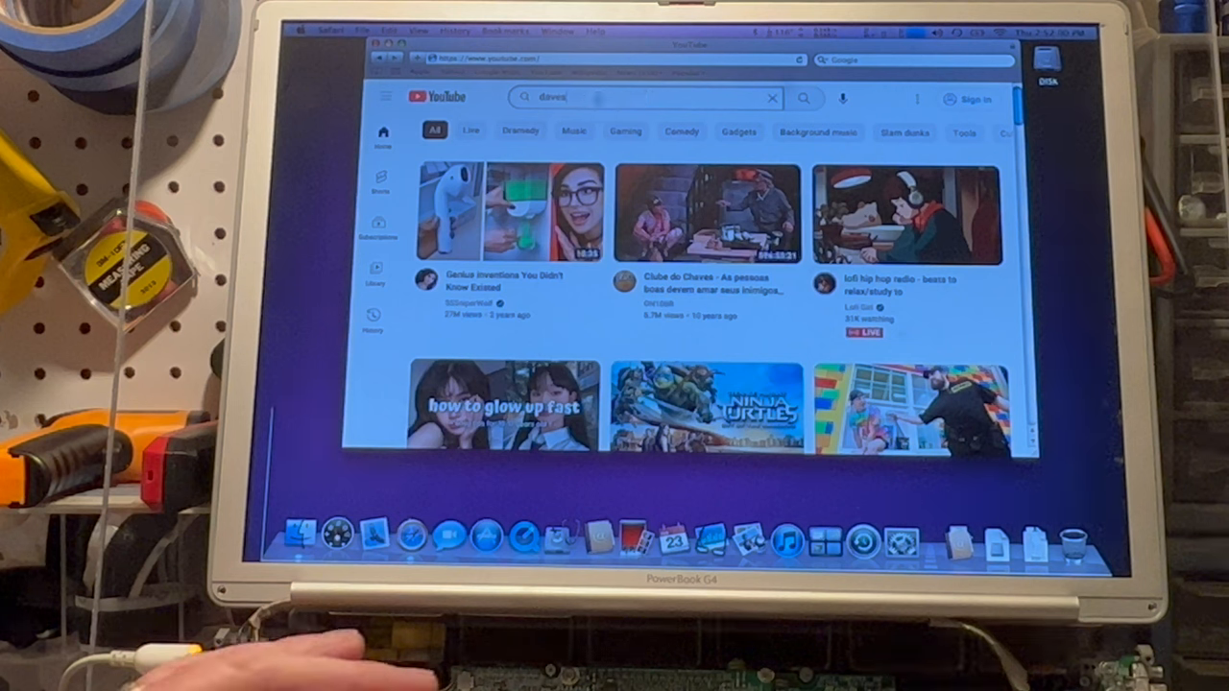
text(vintage ap)
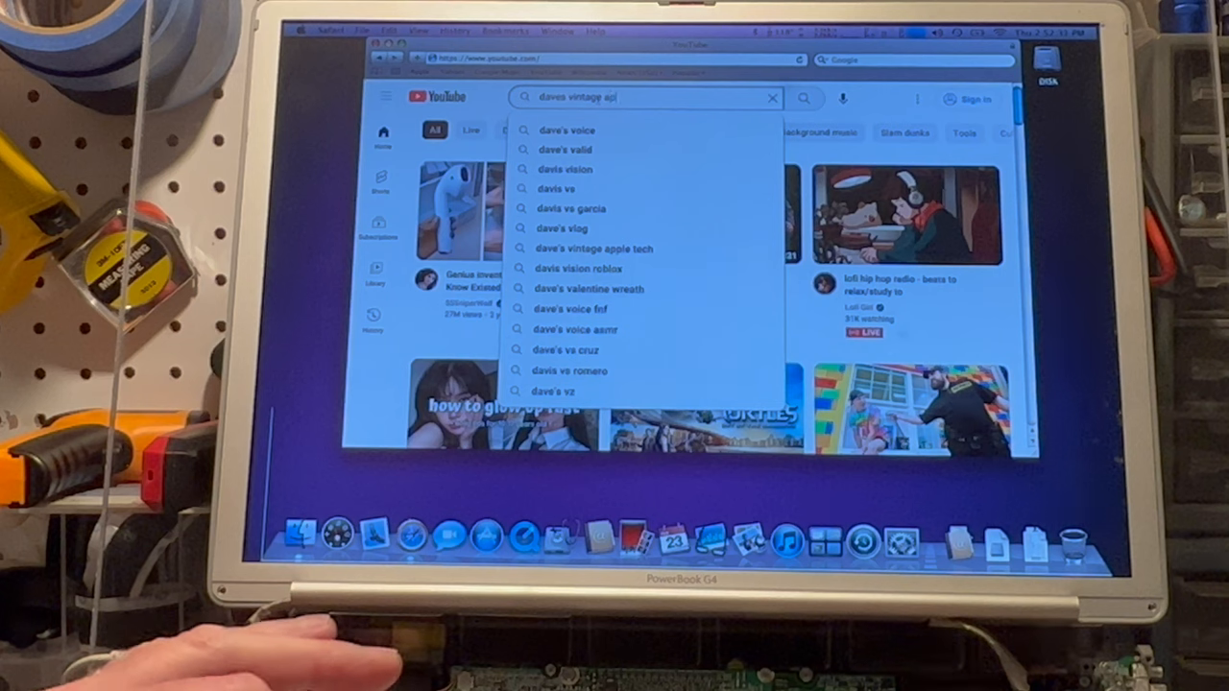
click(593, 249)
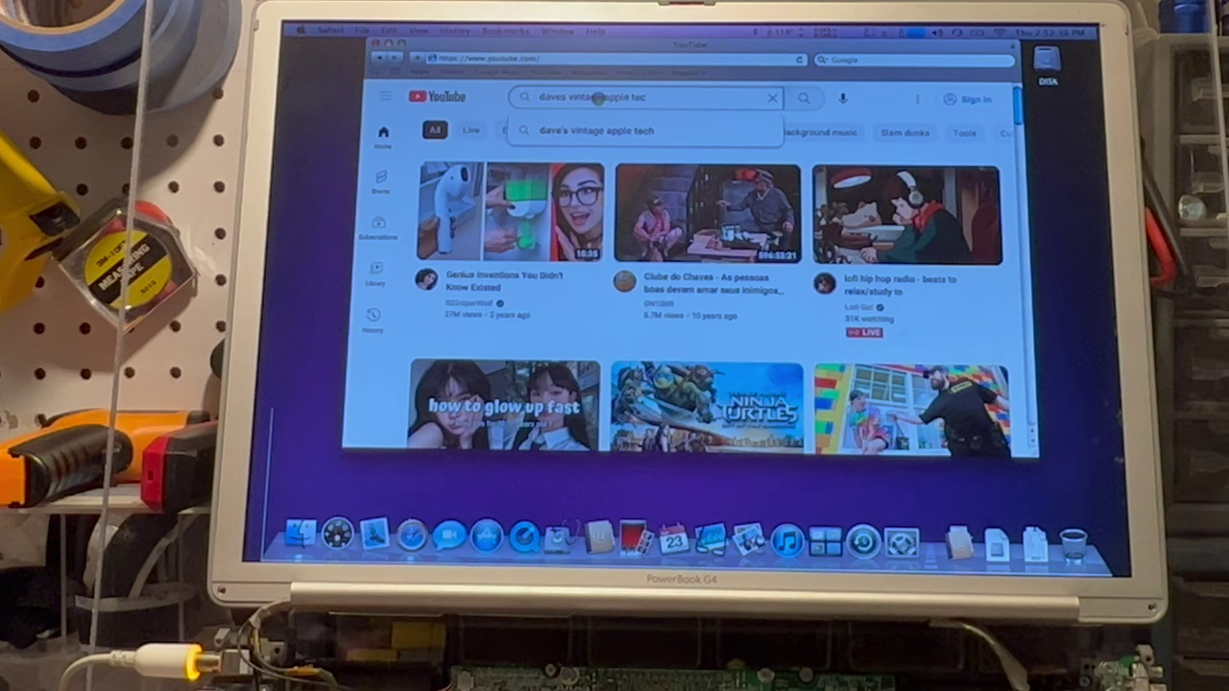
text(h)
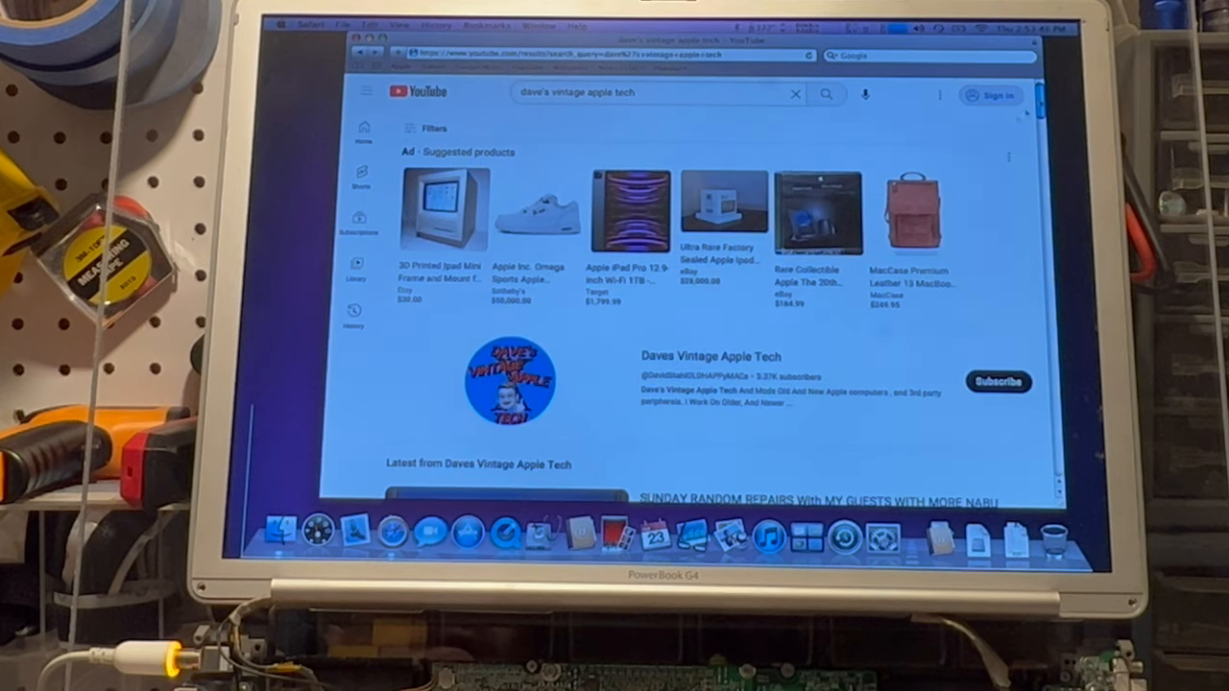
Step: Scroll the results and open the Extreme #MARCHintosh2022 Upgrades stream video
scroll(down, 3)
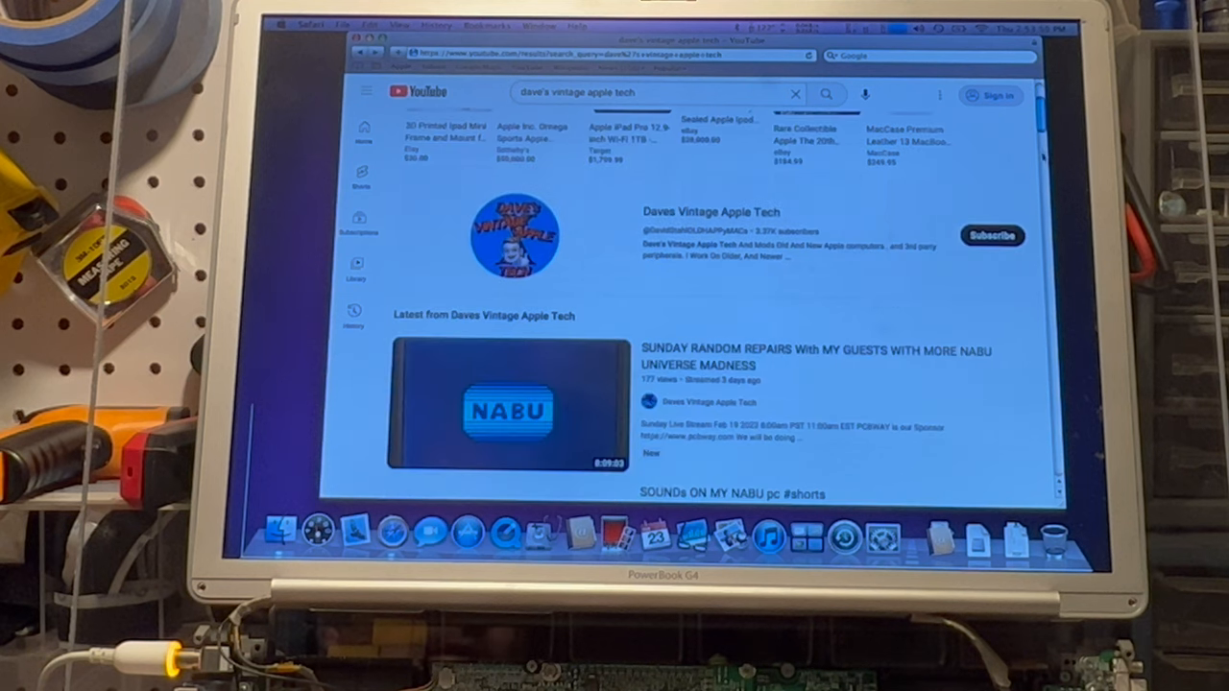
scroll(down, 3)
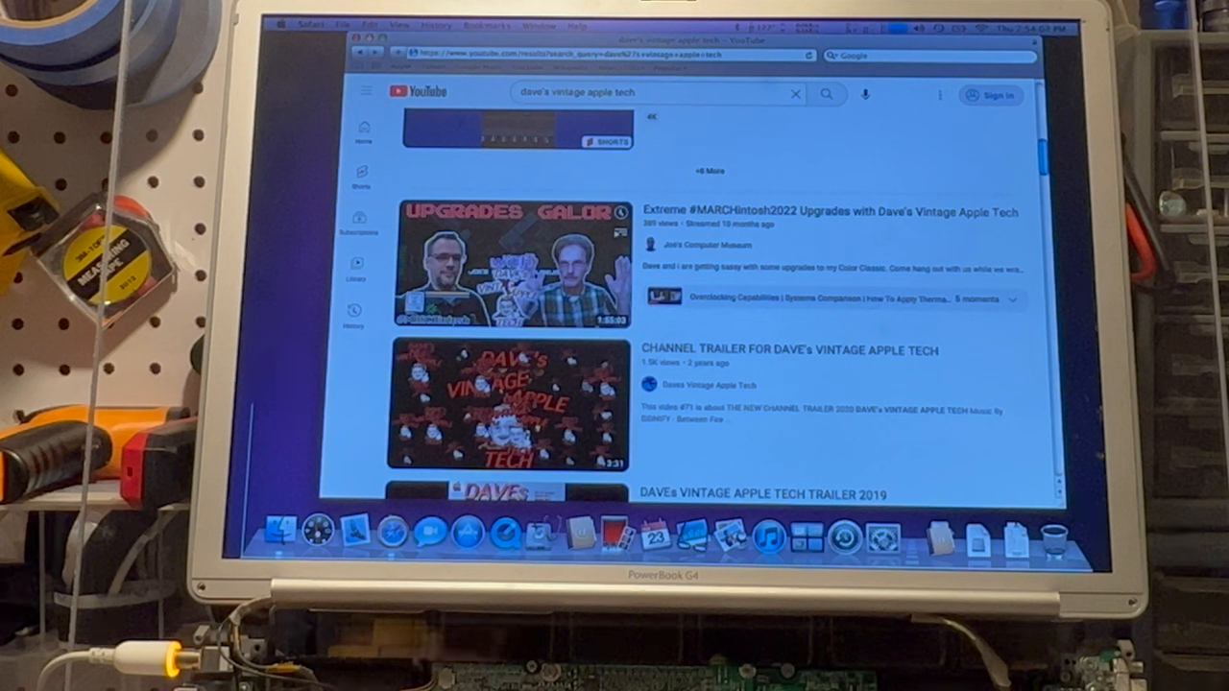
click(509, 274)
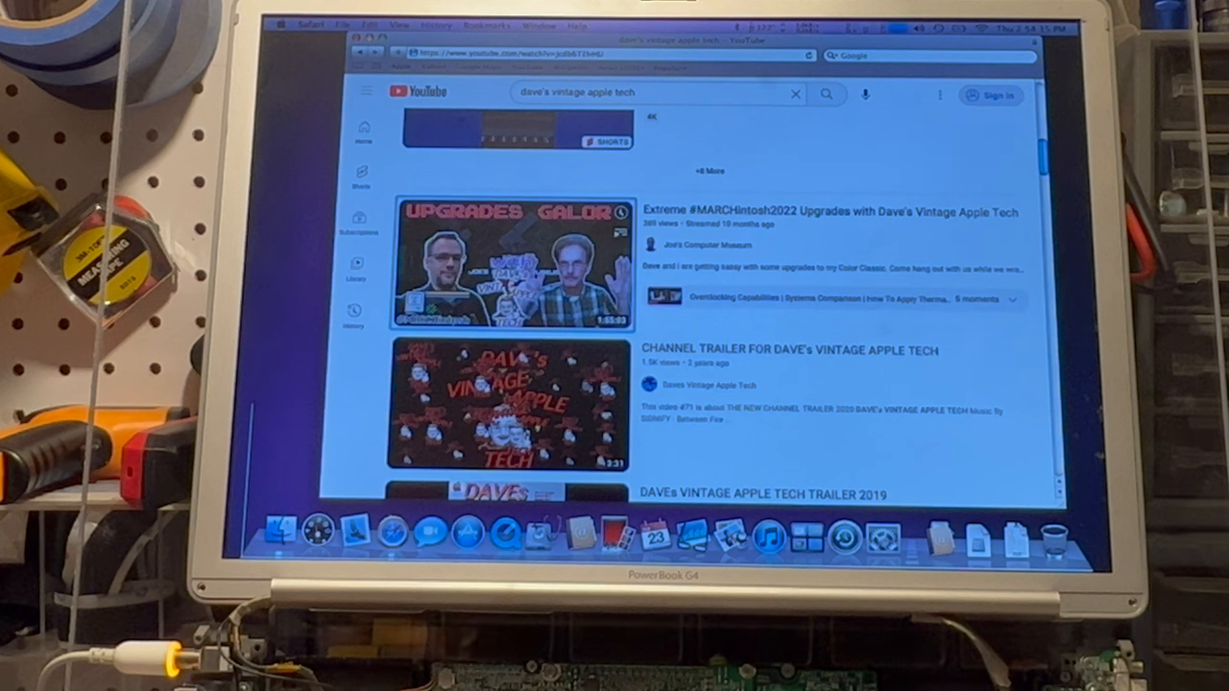
Step: Start the MARCHintosh2022 stream replay and skip the pre-roll ad
click(508, 269)
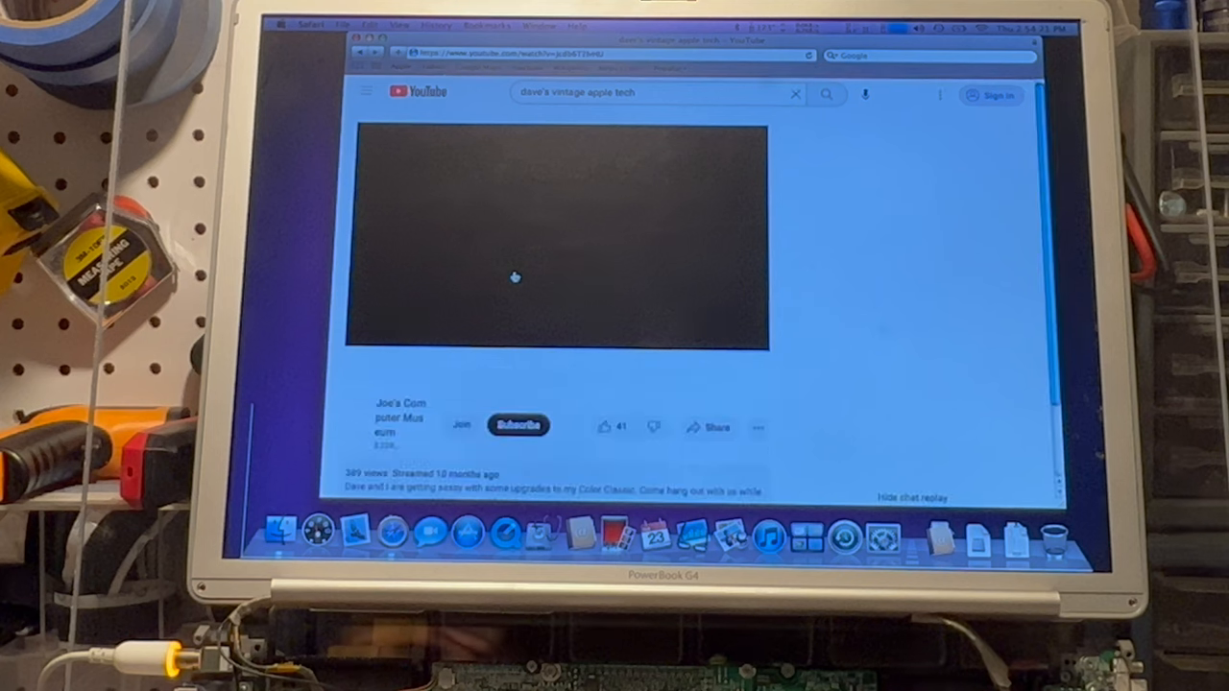
click(515, 279)
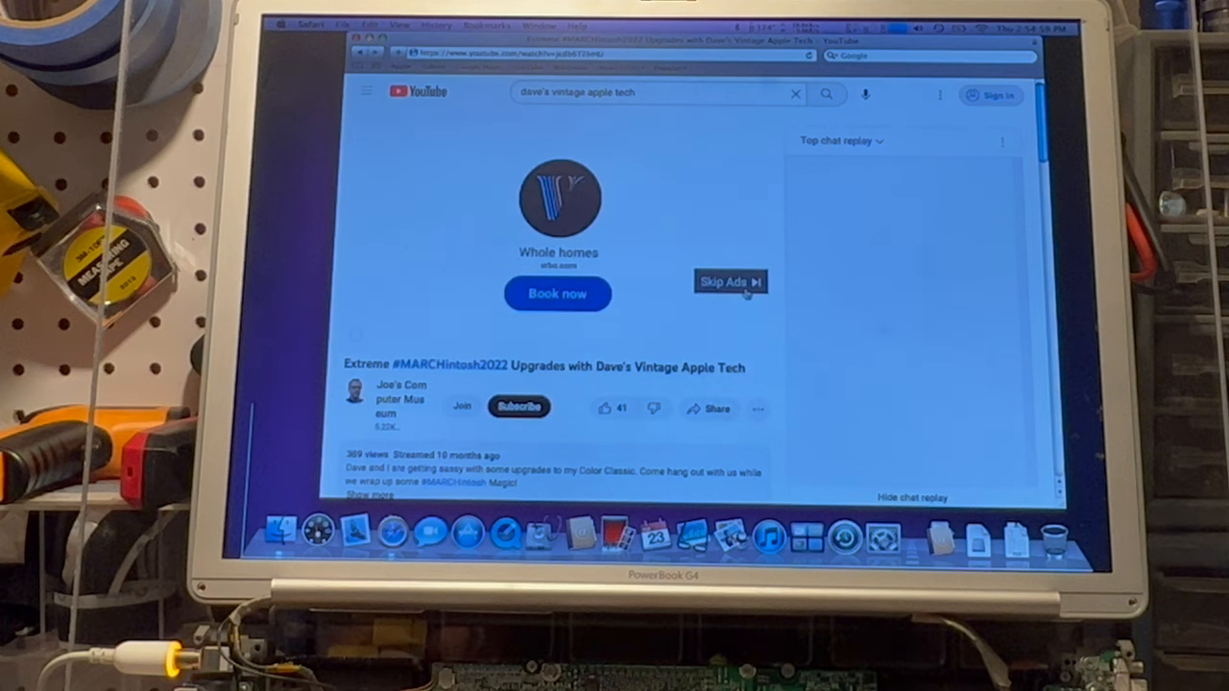
click(730, 281)
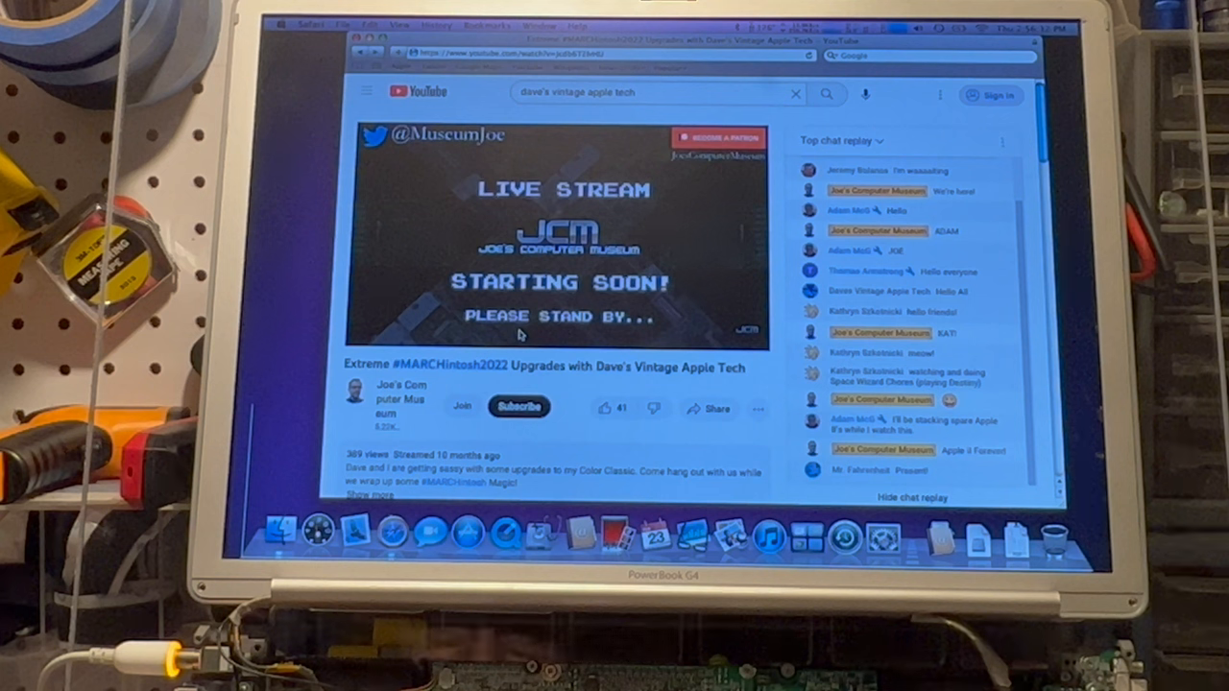
mouse_move(734, 280)
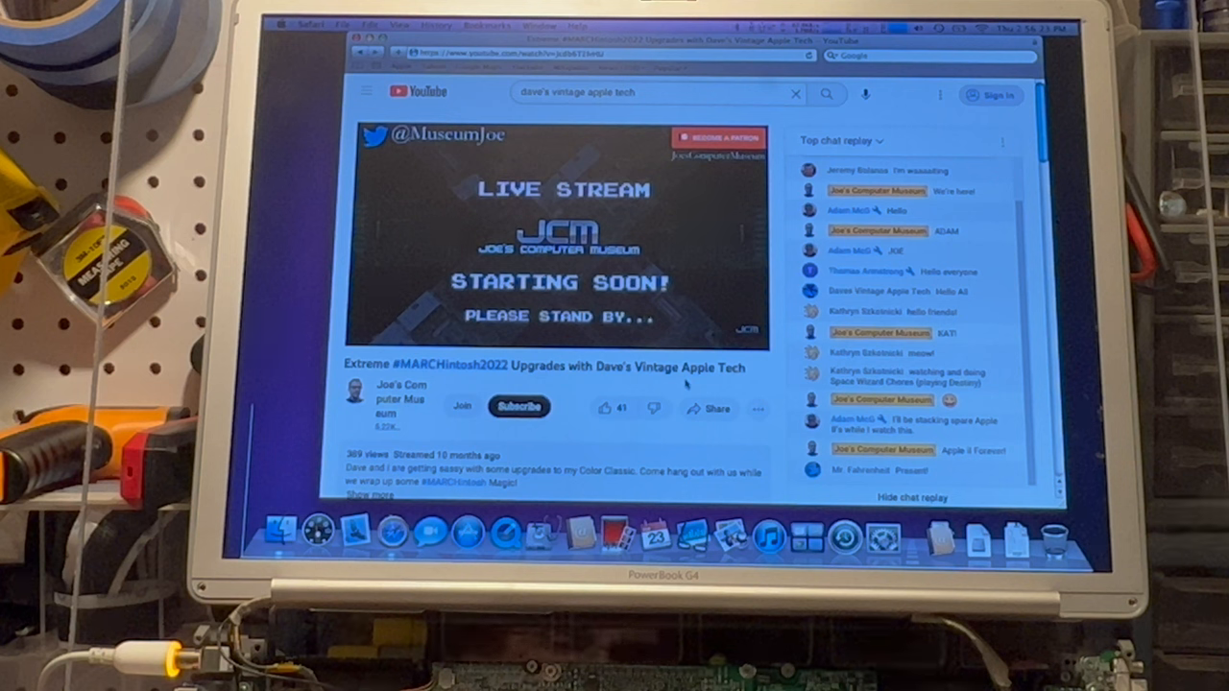
Step: Scroll the watch page while the replay plays past the intro to about 2:27
scroll(down, 3)
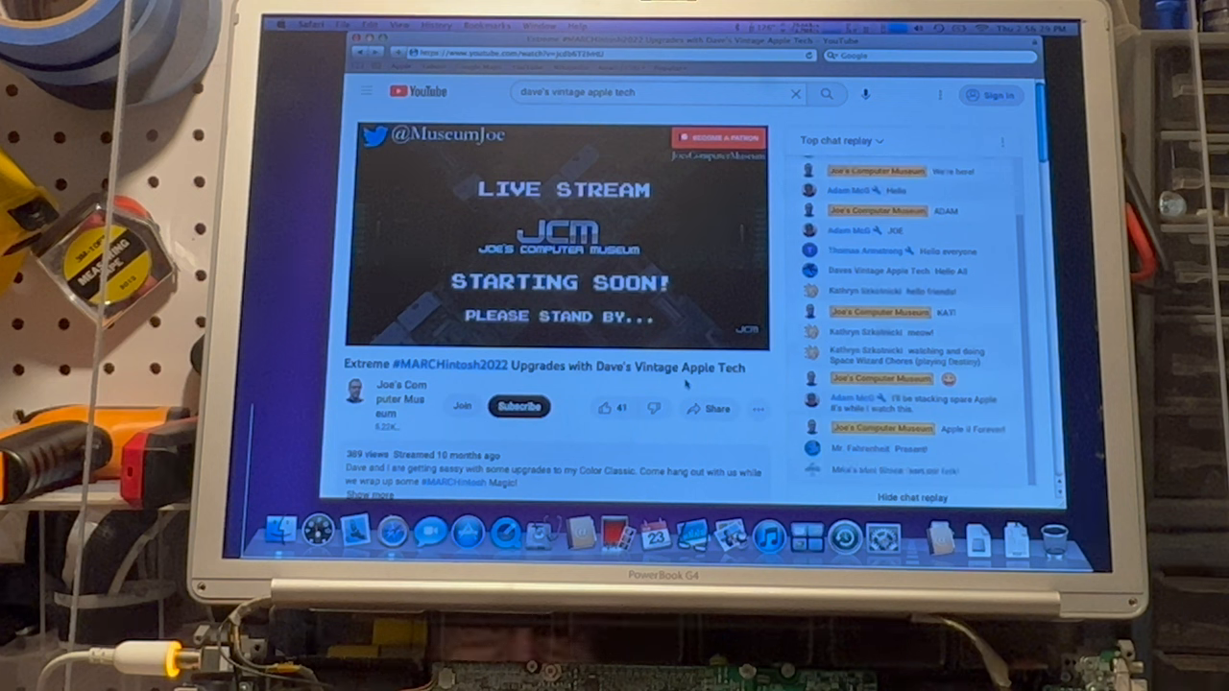
scroll(down, 3)
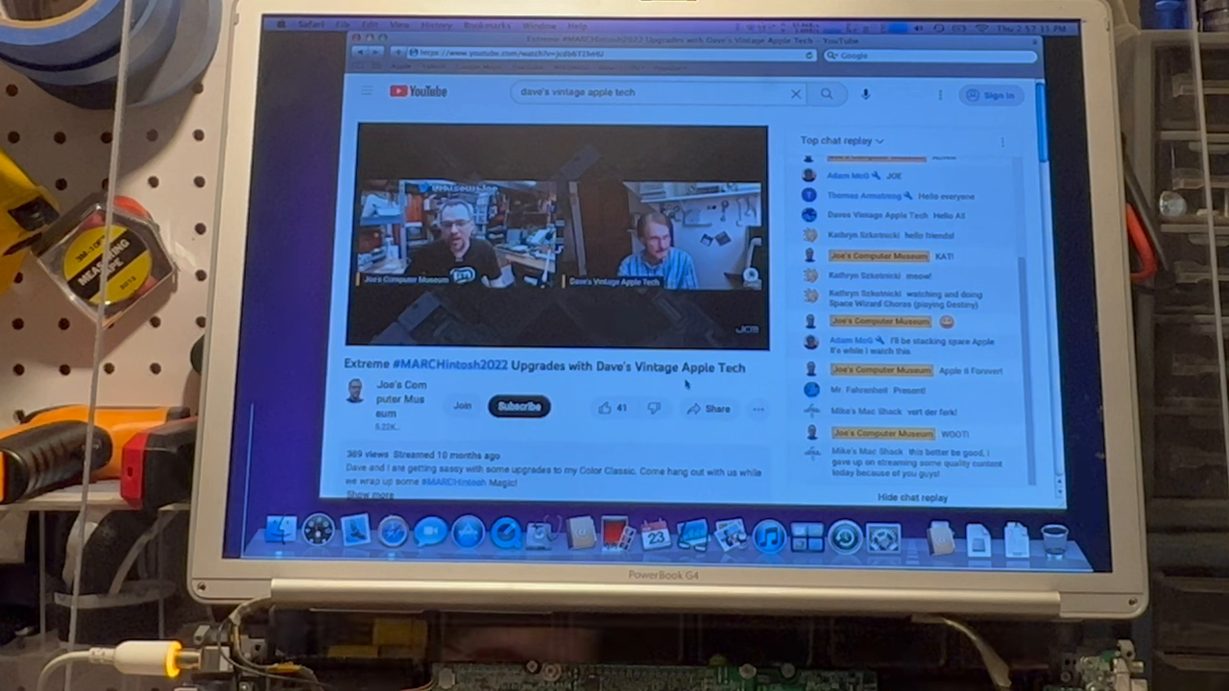
scroll(down, 3)
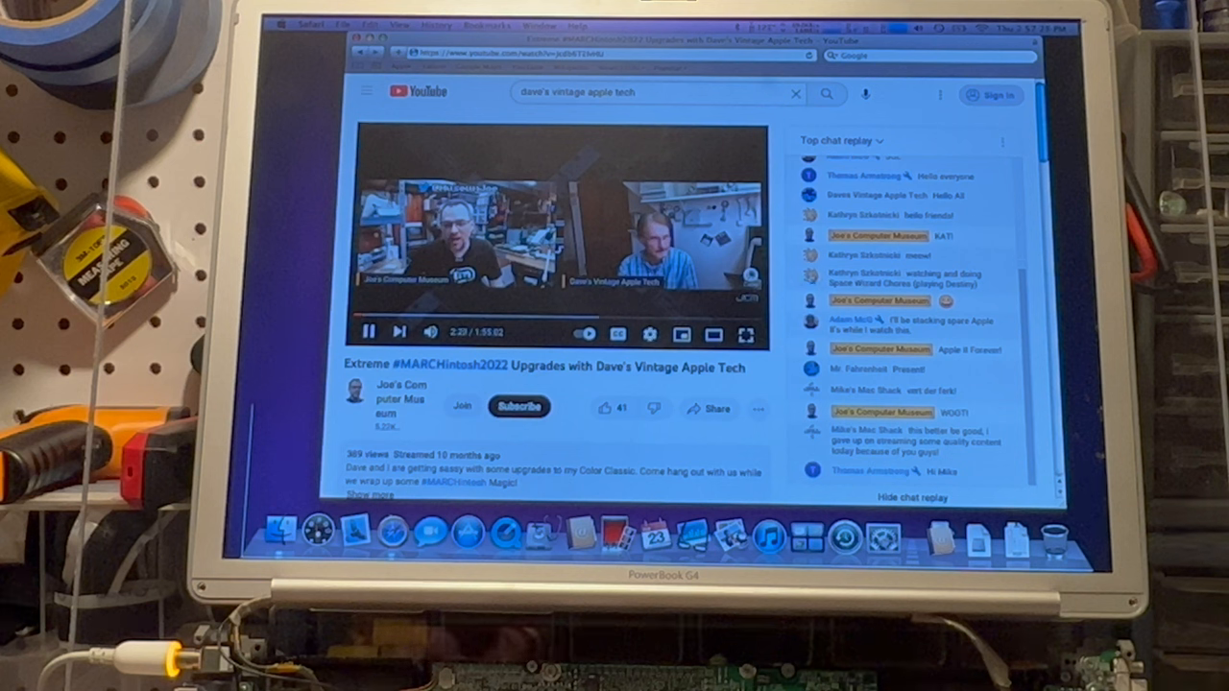
Step: Open the gear settings, then seek back to about 0:22 and resume playback
click(649, 334)
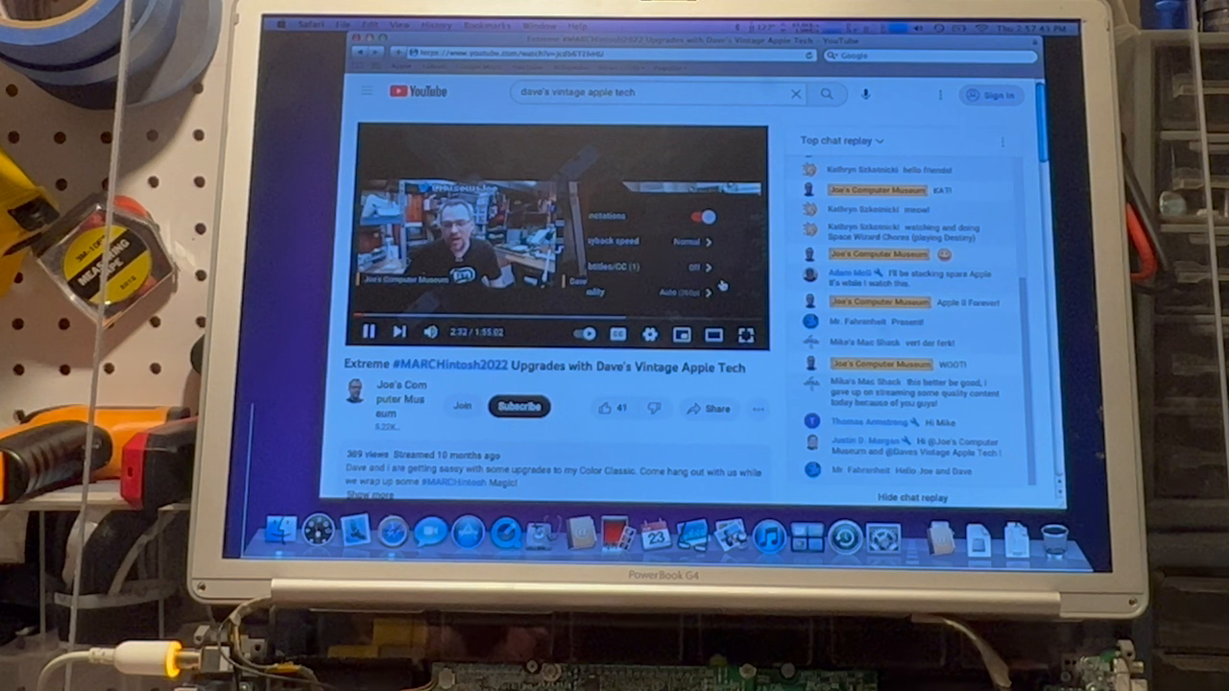
mouse_move(728, 295)
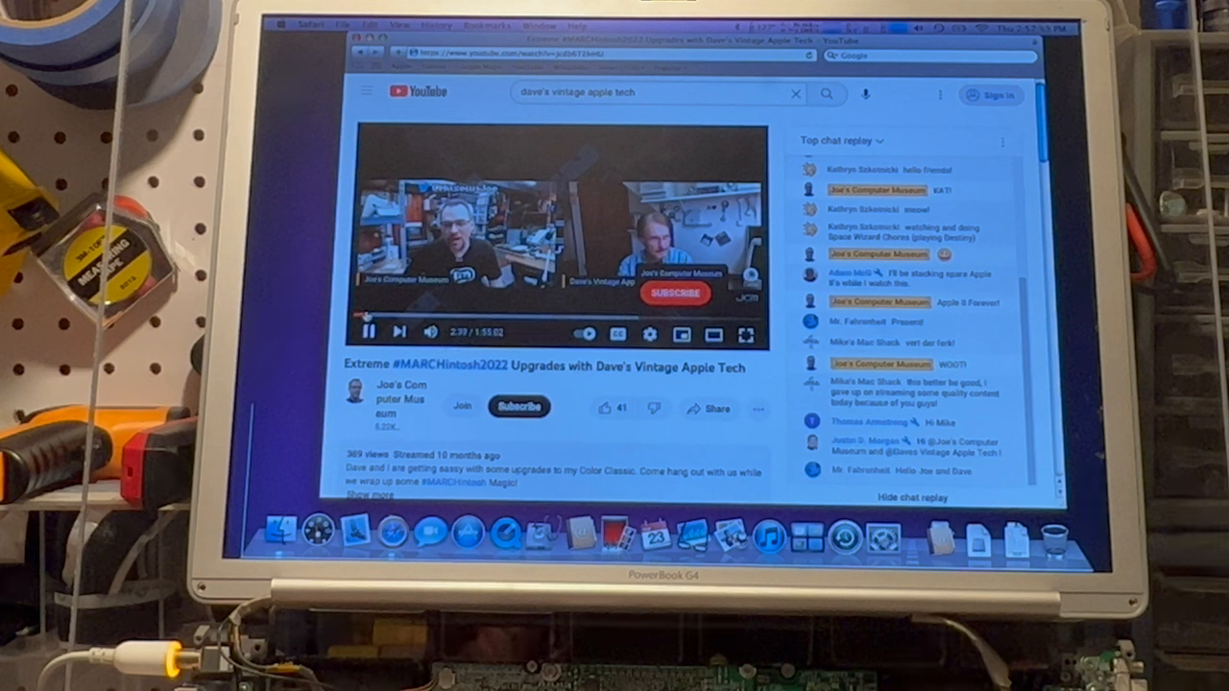
click(368, 331)
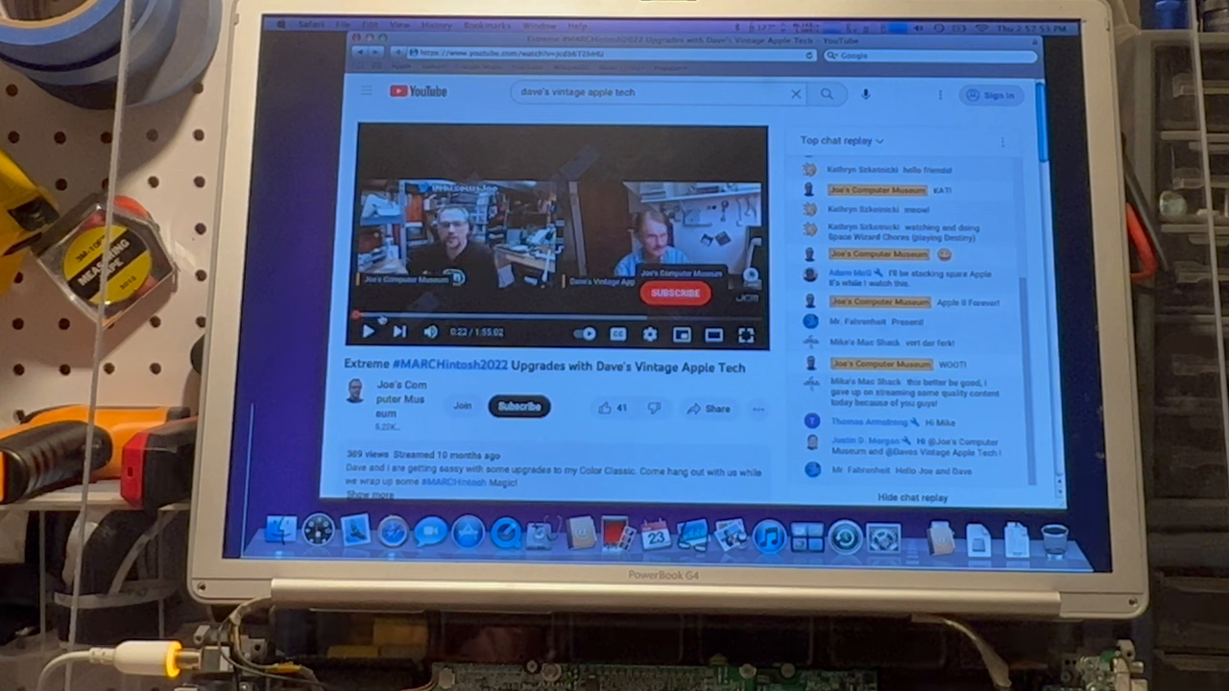
click(369, 331)
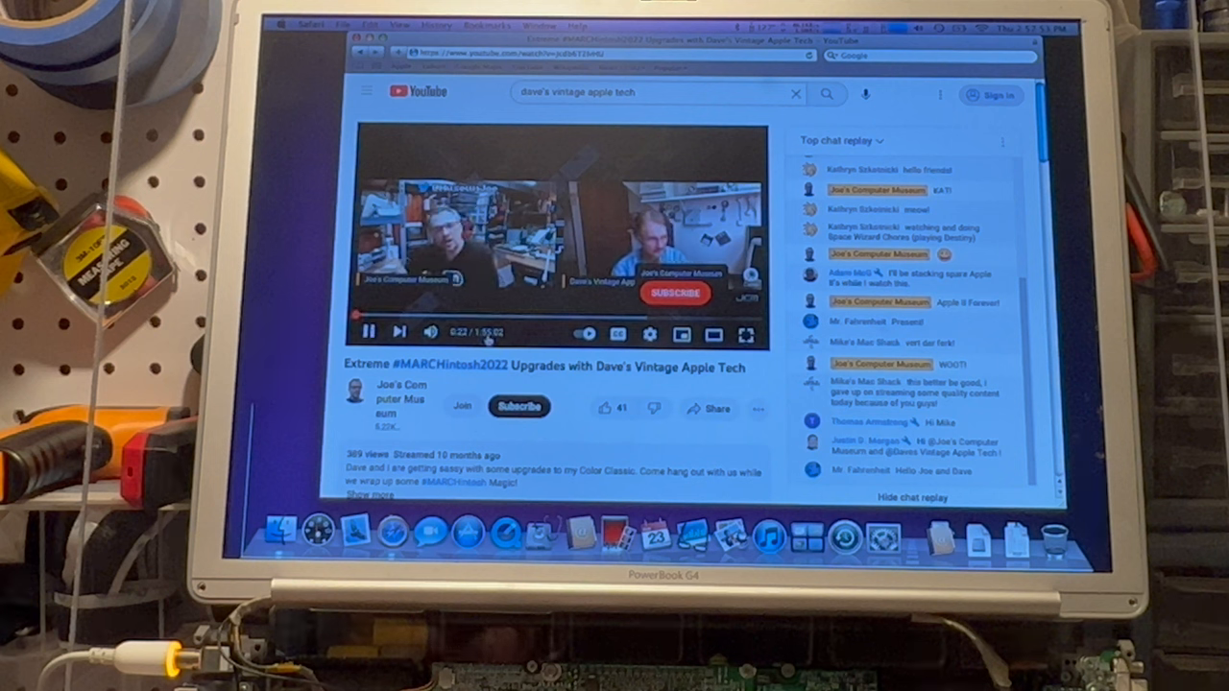